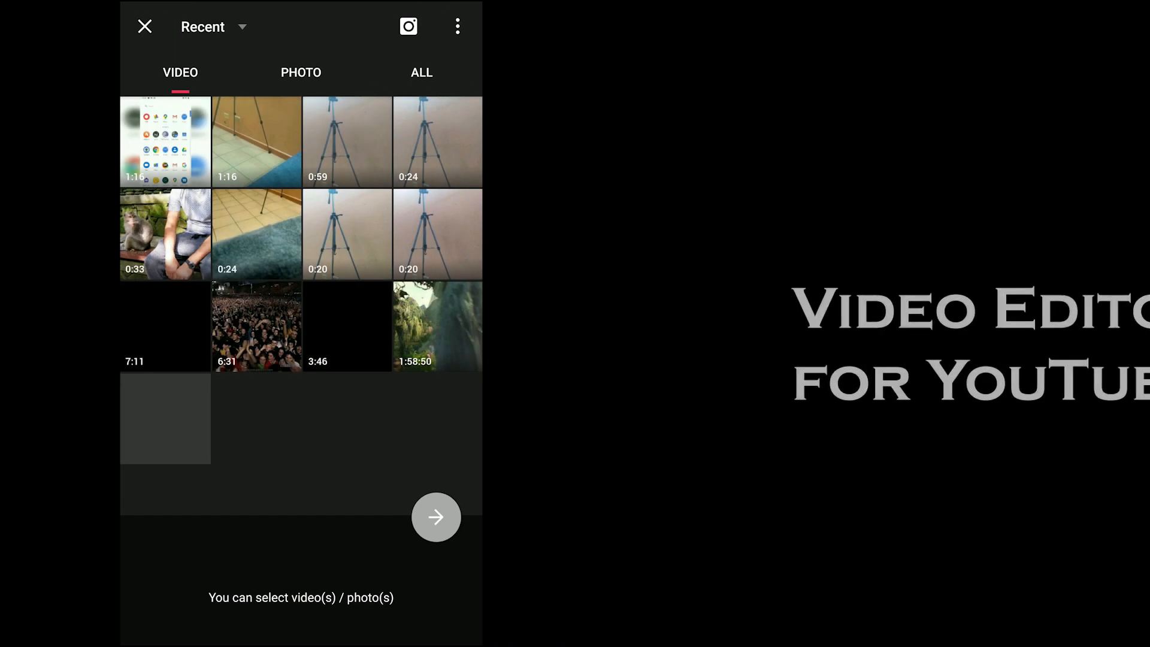
- Import the 1:16 floor-and-tripod clip and add the Farewell music track
click(256, 141)
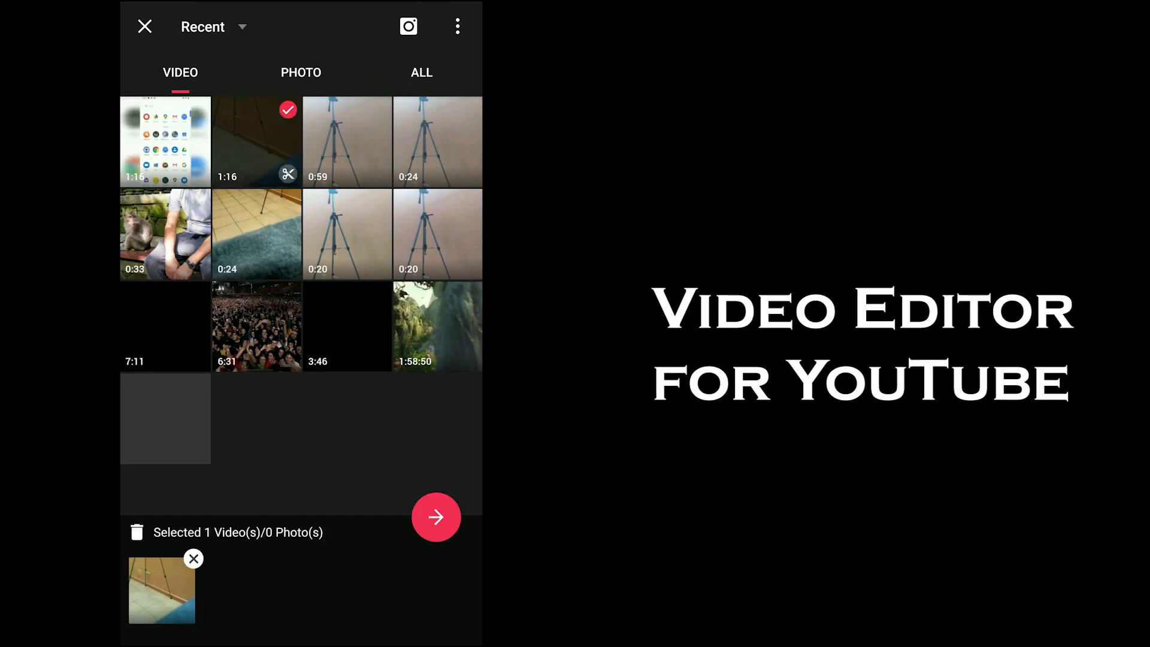
click(436, 516)
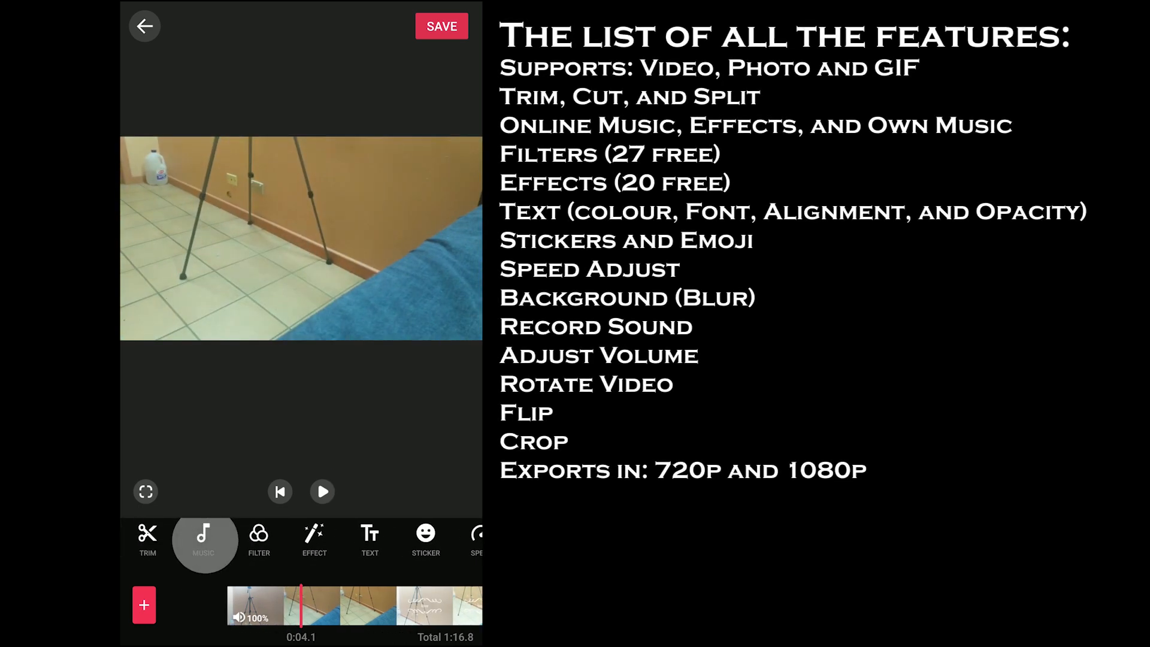
click(203, 539)
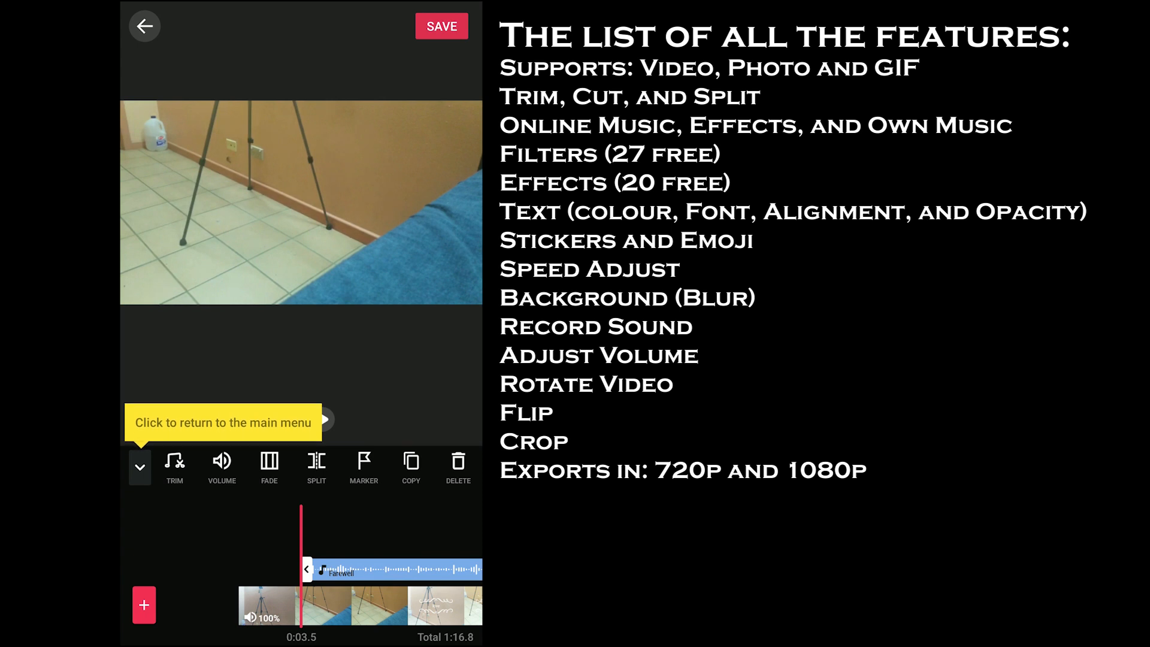
click(301, 605)
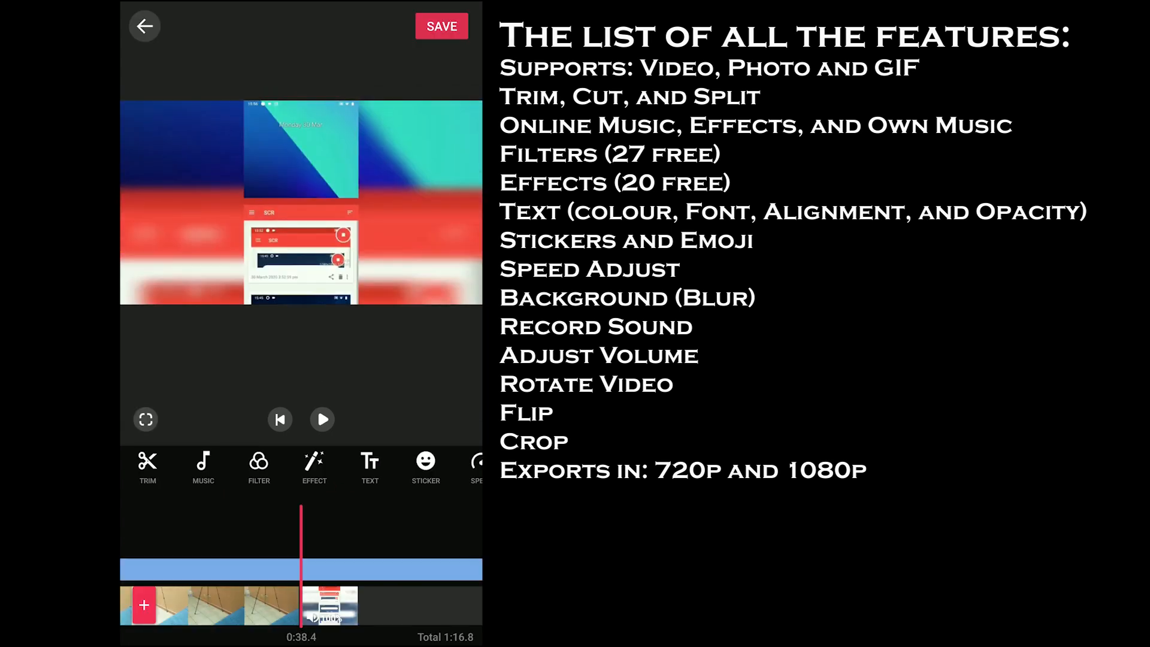
- Rewind playback, reveal more tools, and choose 1080P high-quality export
click(277, 592)
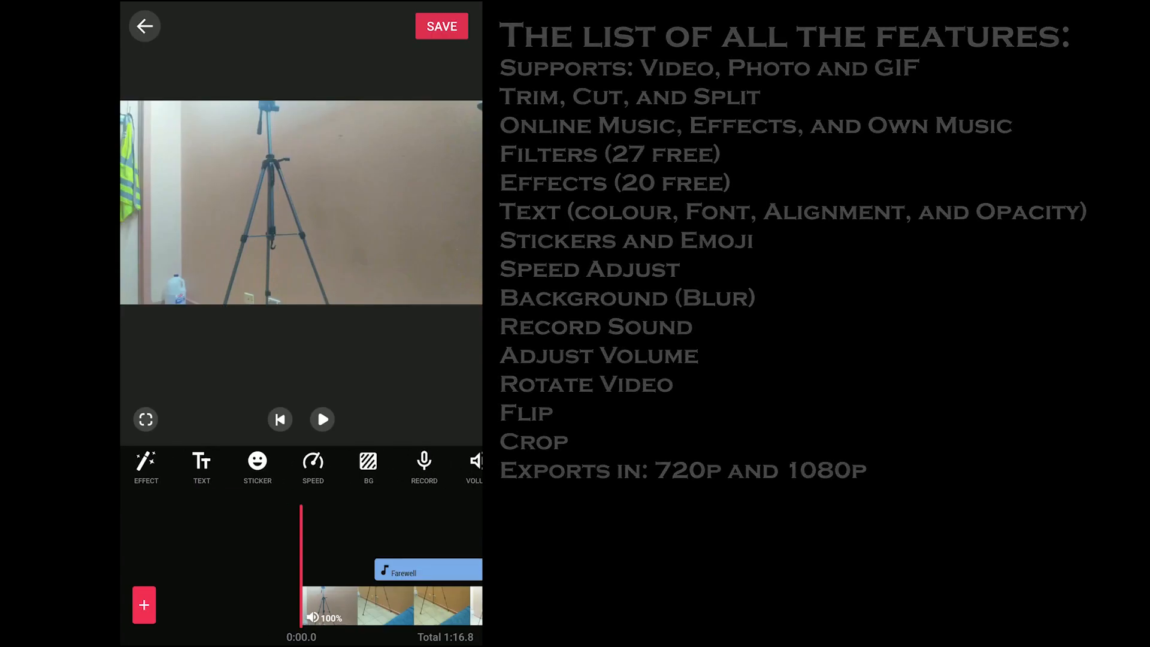
click(145, 468)
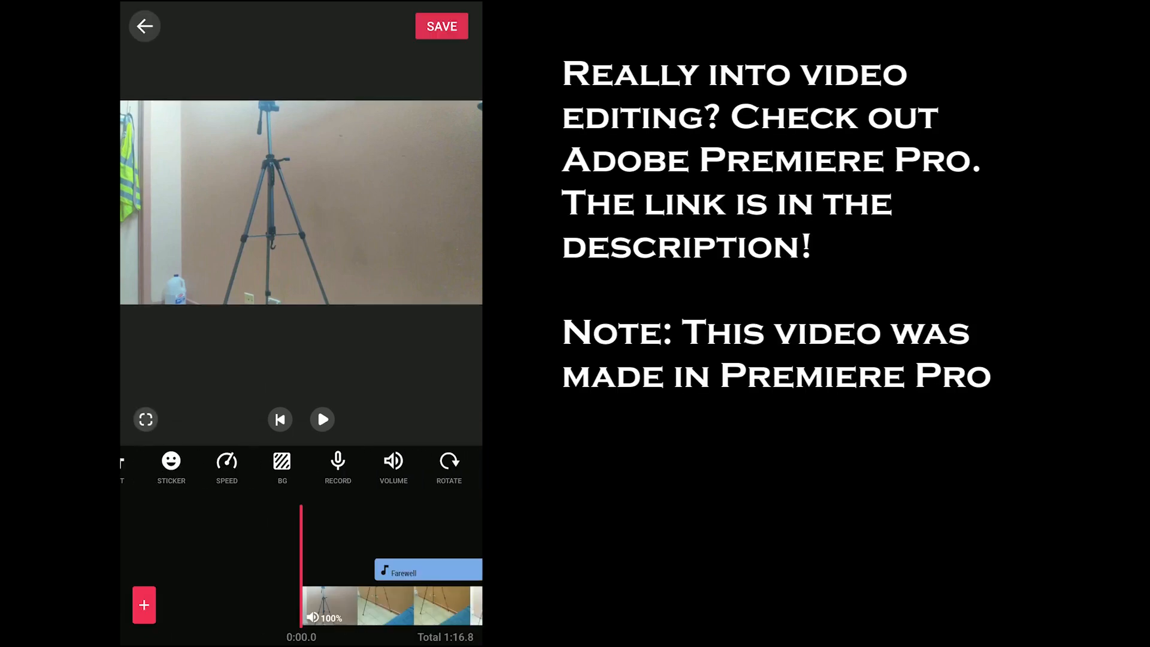
click(441, 26)
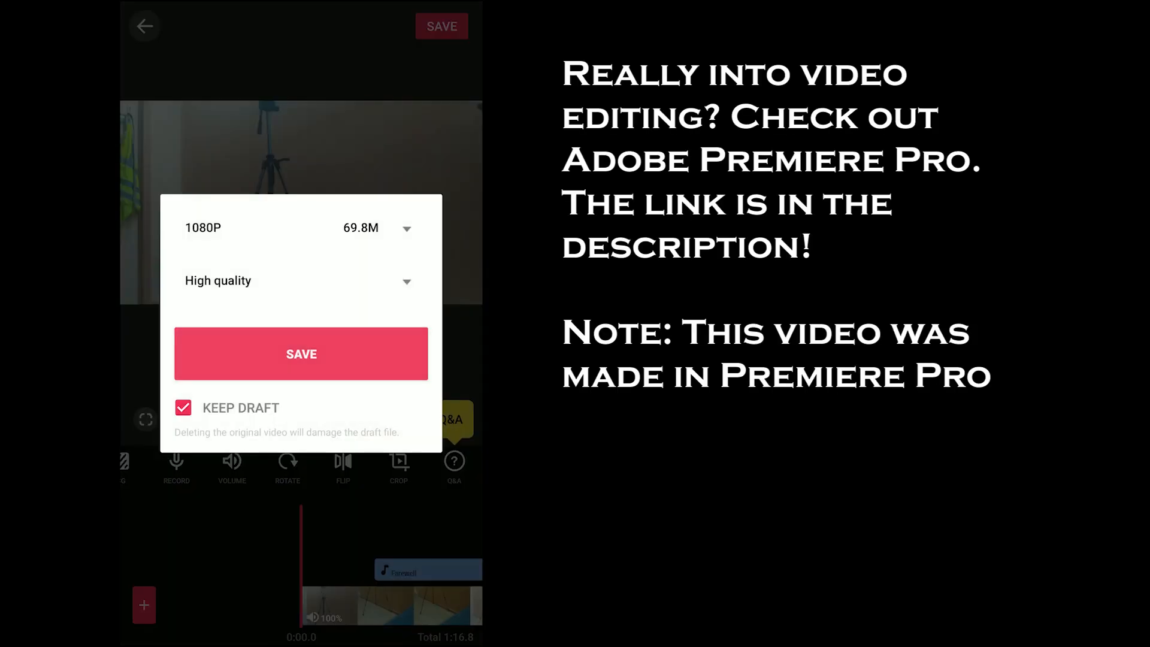
click(301, 354)
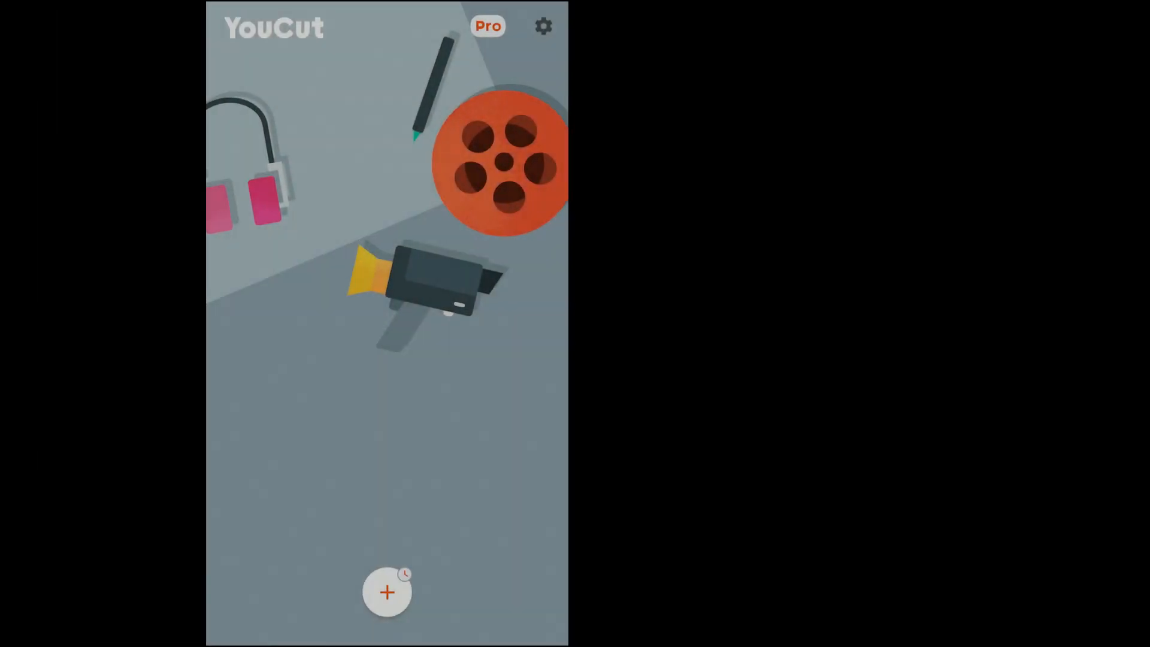
- Create a YouCut project with the tripod clip and pick 1080P high-quality export
click(387, 592)
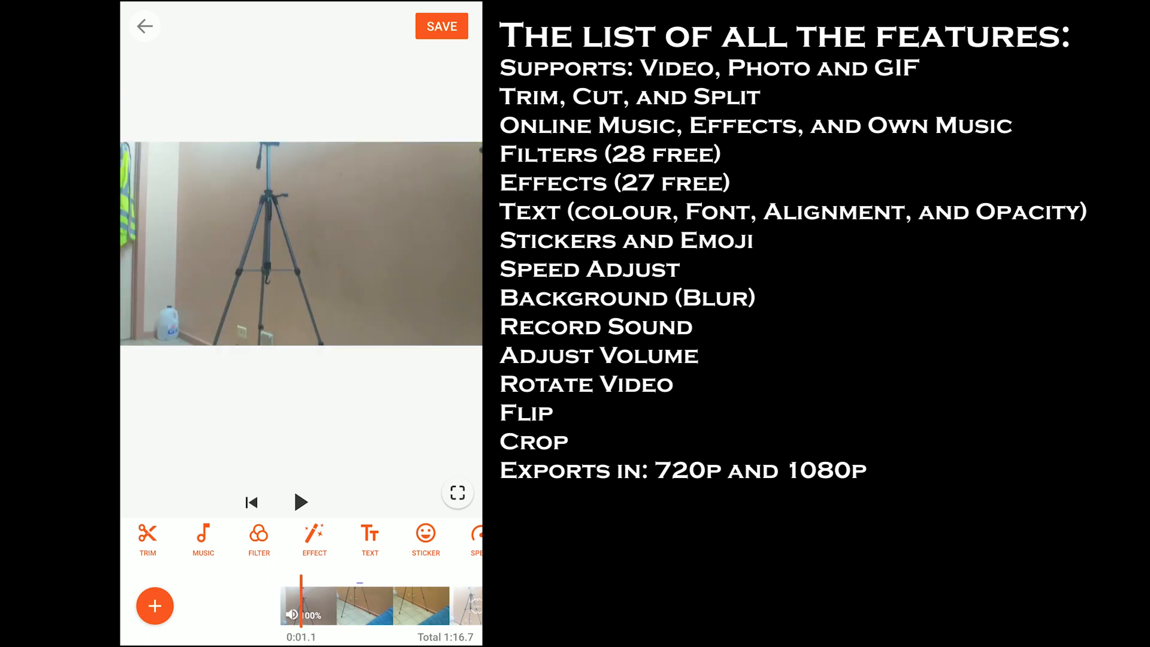
scroll(left, 3)
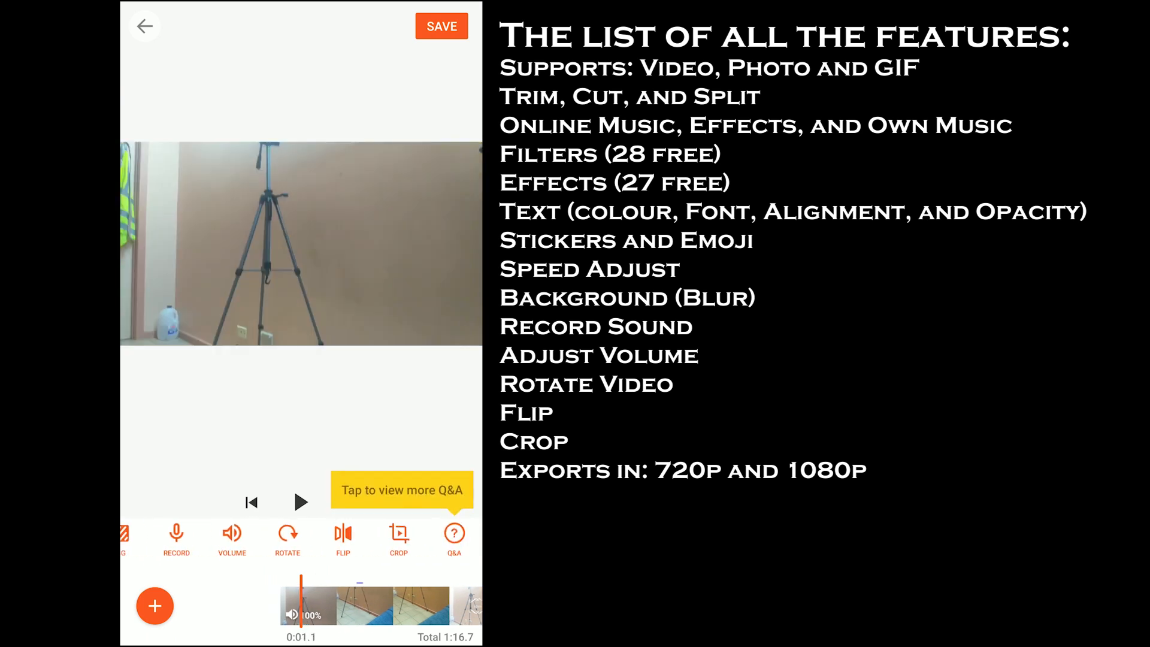
click(441, 26)
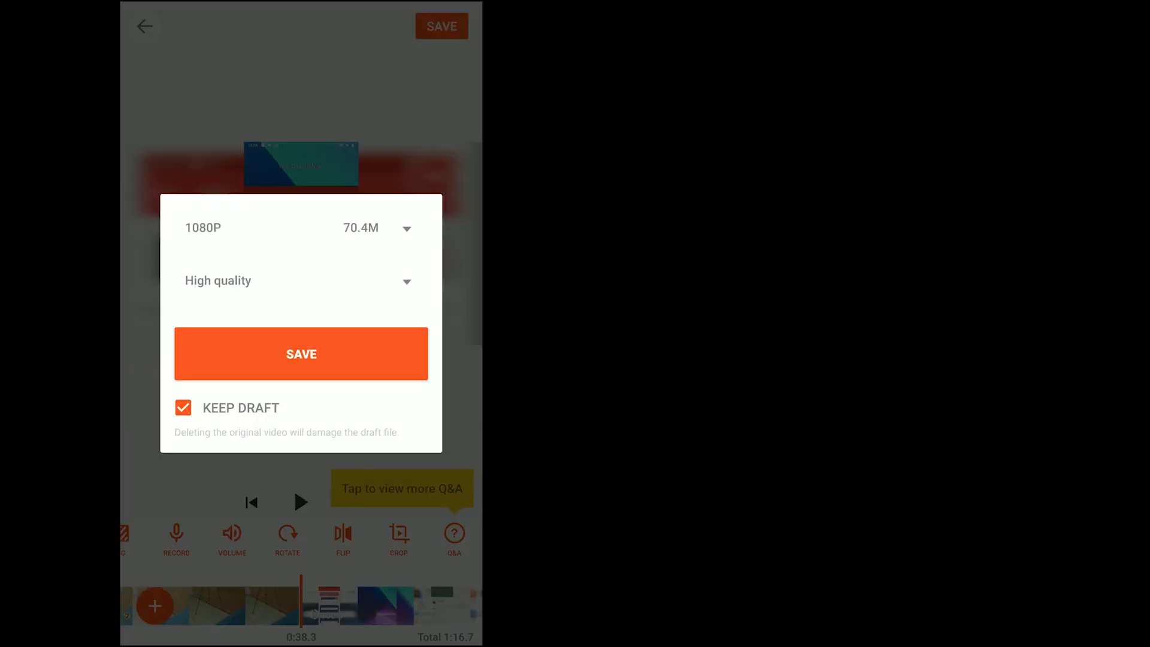
click(300, 353)
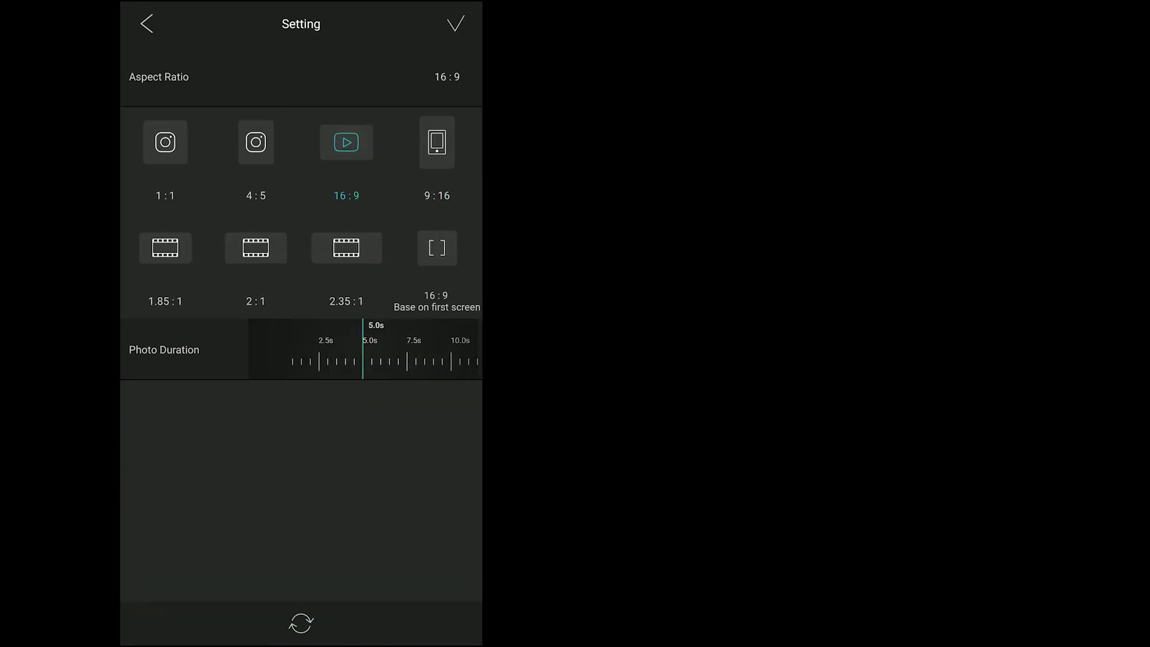
- Confirm VLLO's 16:9 project setting with the decorative love label
click(455, 24)
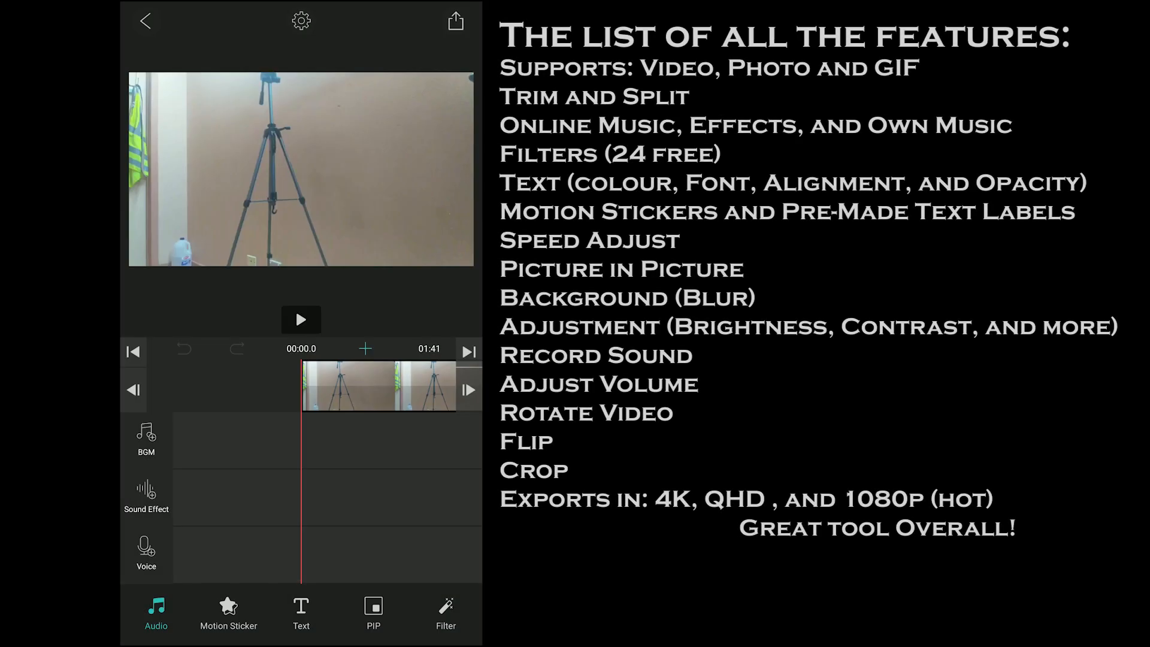
click(373, 615)
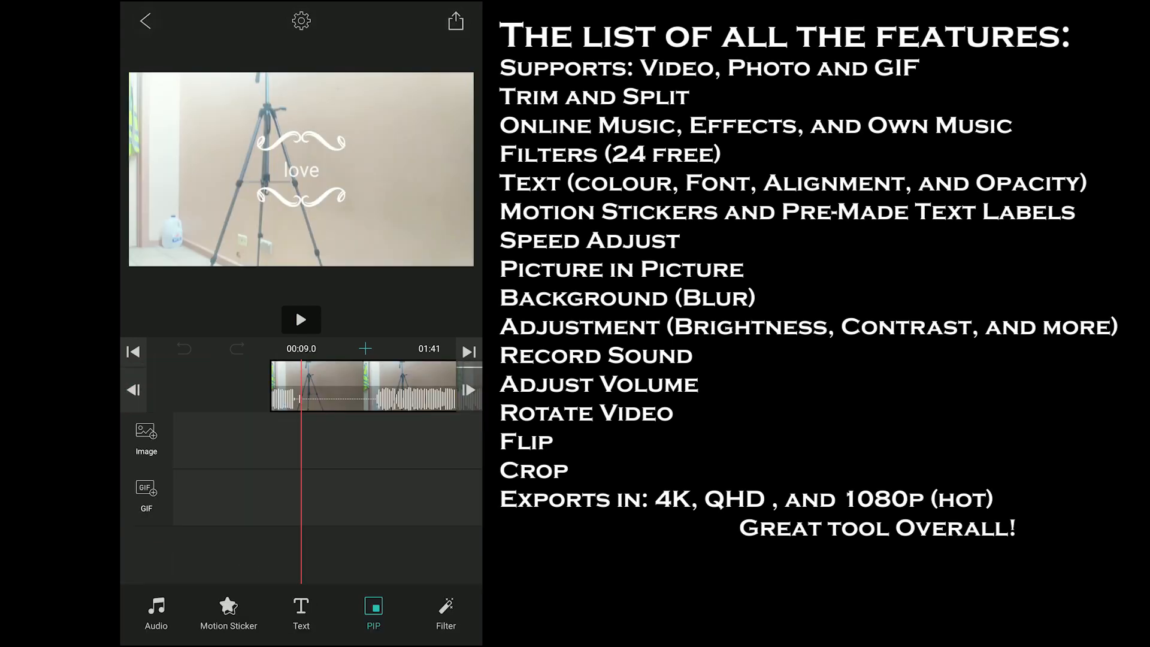
- Overlay the selfie photo as PIP, add a Christmas sweater sticker, and export
click(373, 613)
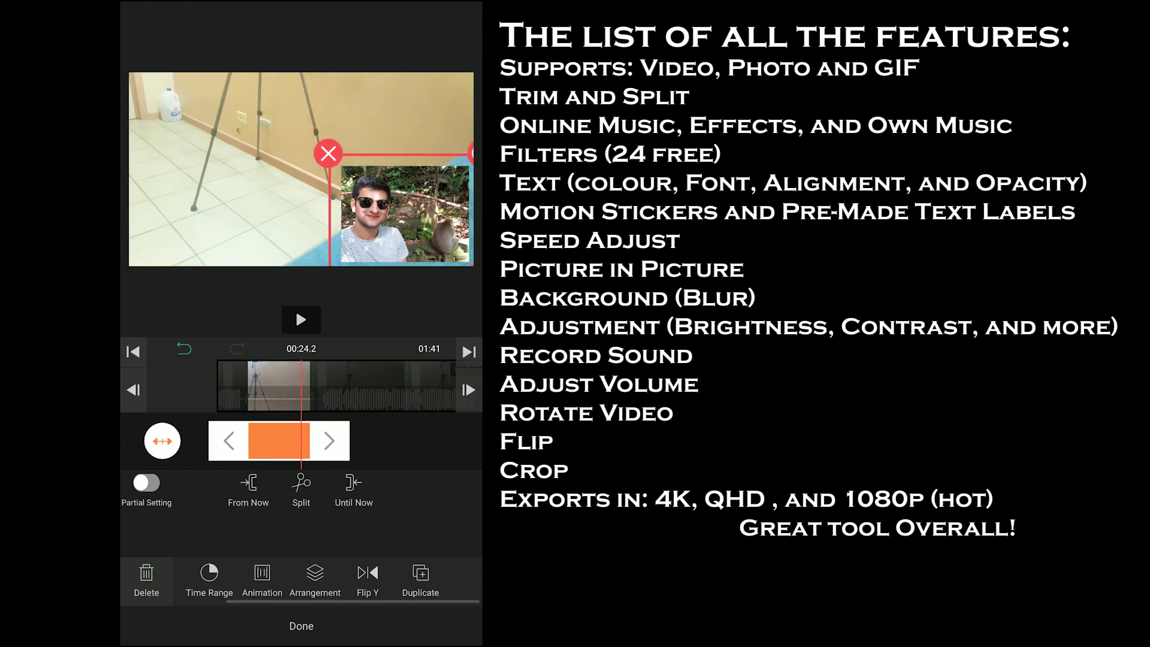
click(301, 626)
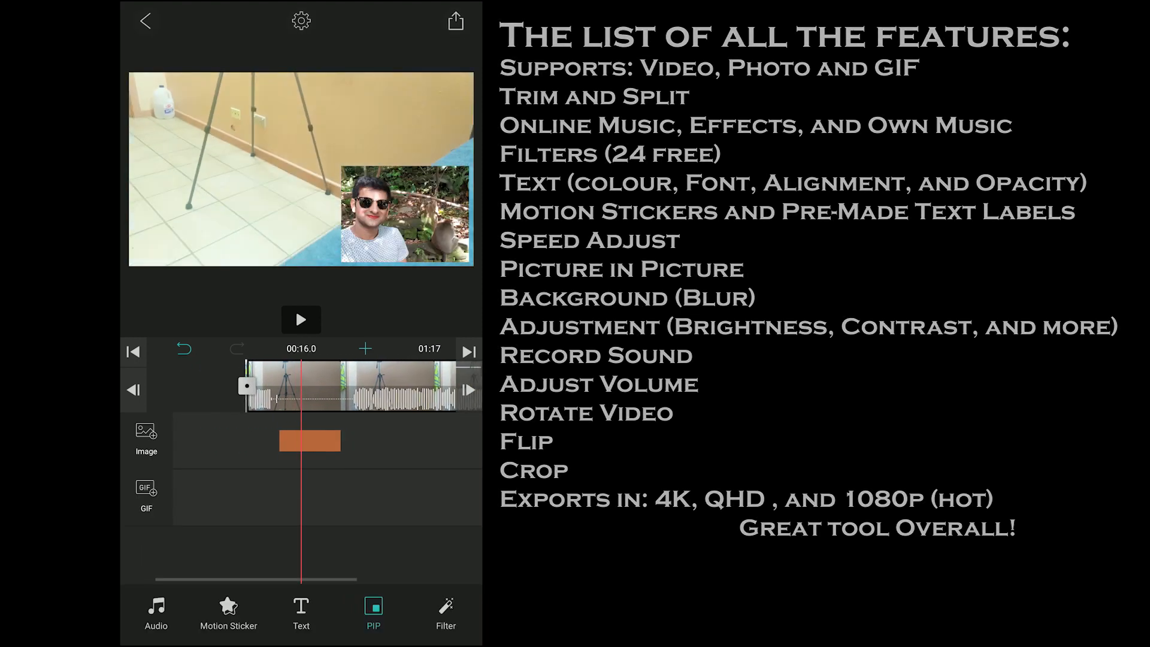
click(228, 612)
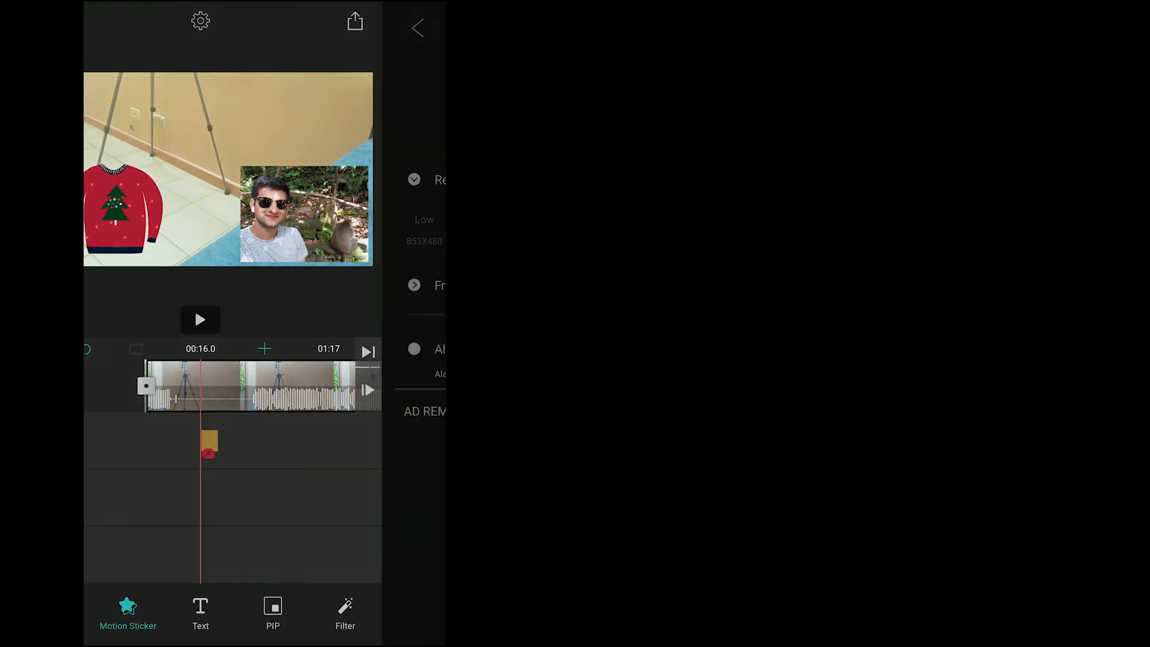
click(418, 27)
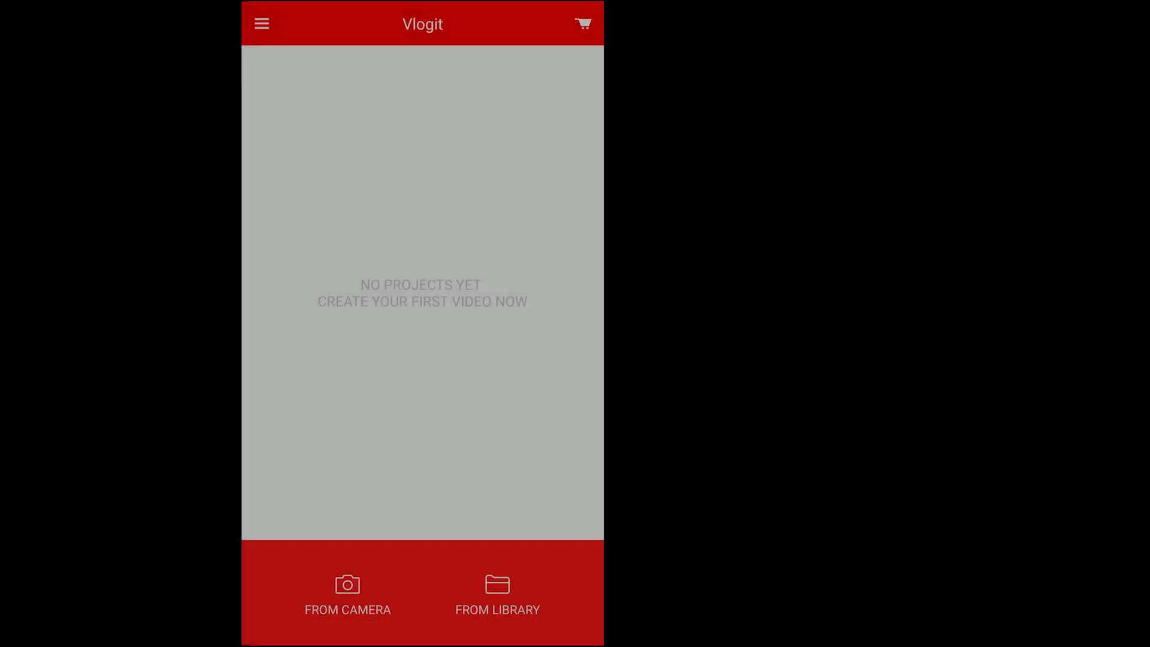
- Build a Vlogit project from two library tripod clips and select the first clip
click(497, 594)
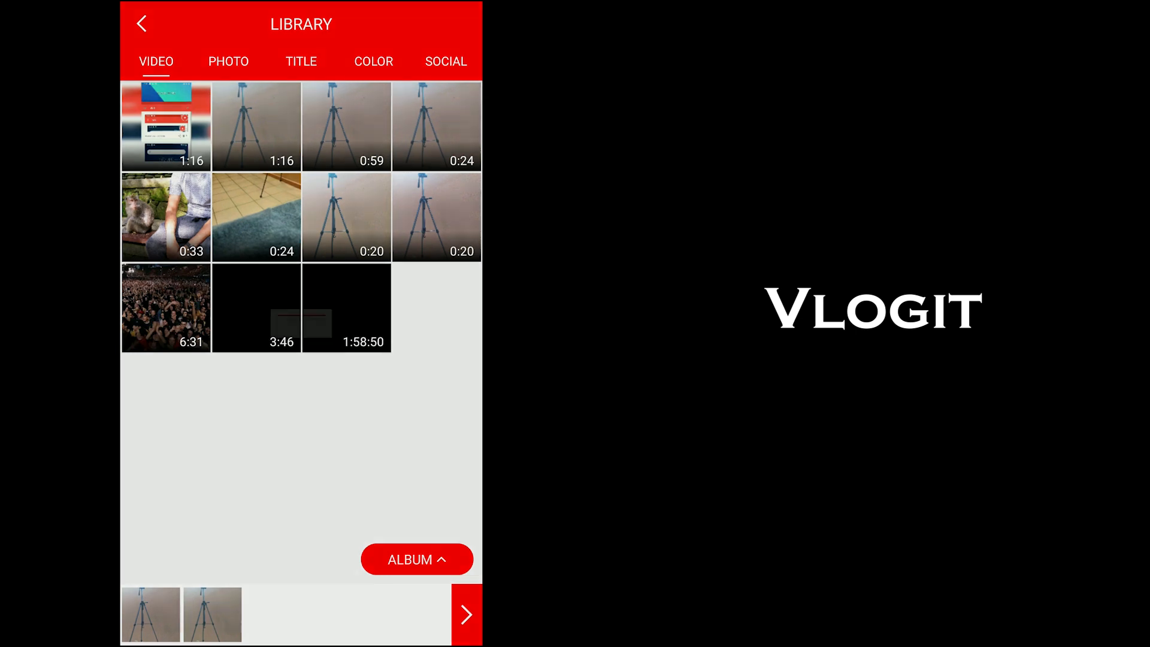
click(466, 614)
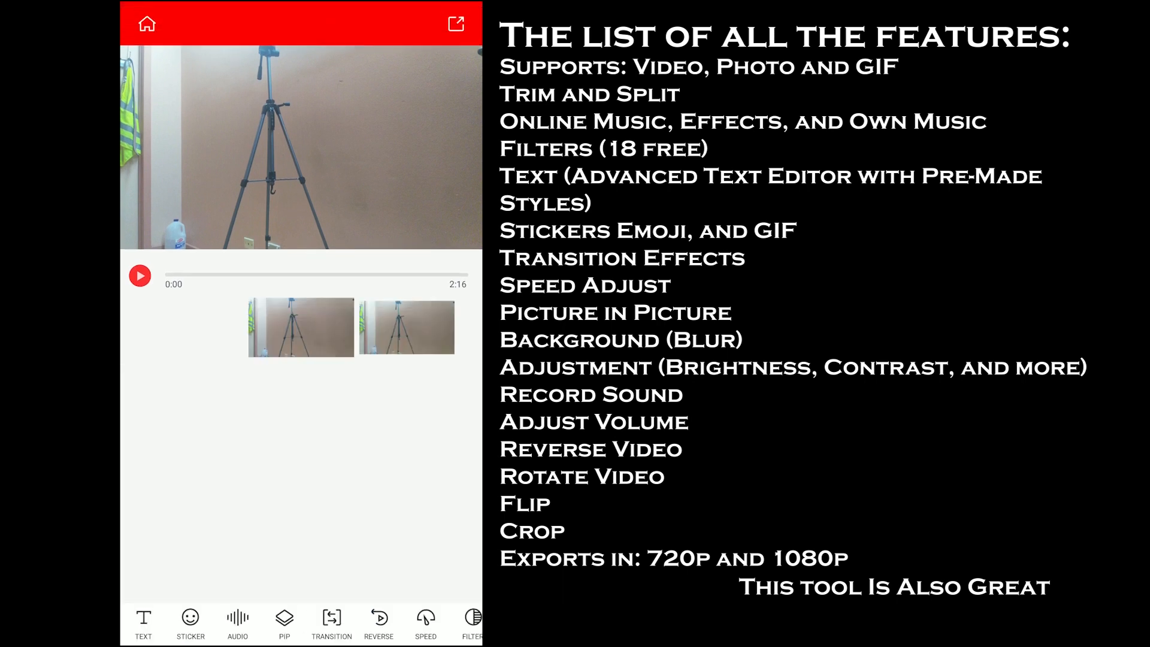
click(237, 623)
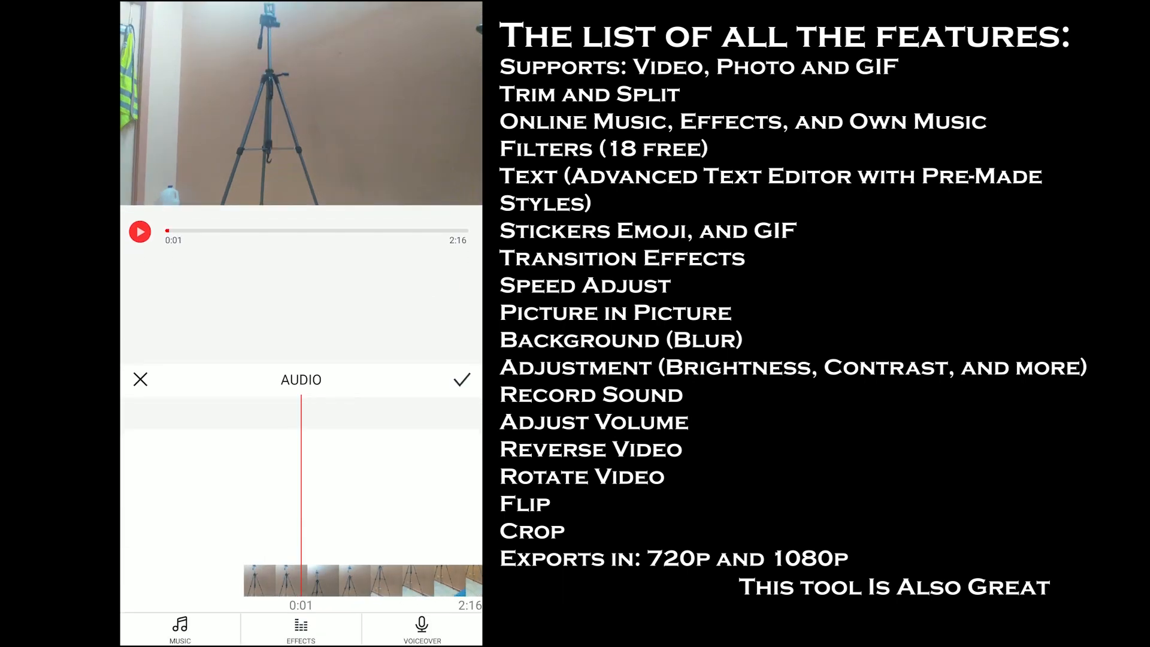
click(180, 628)
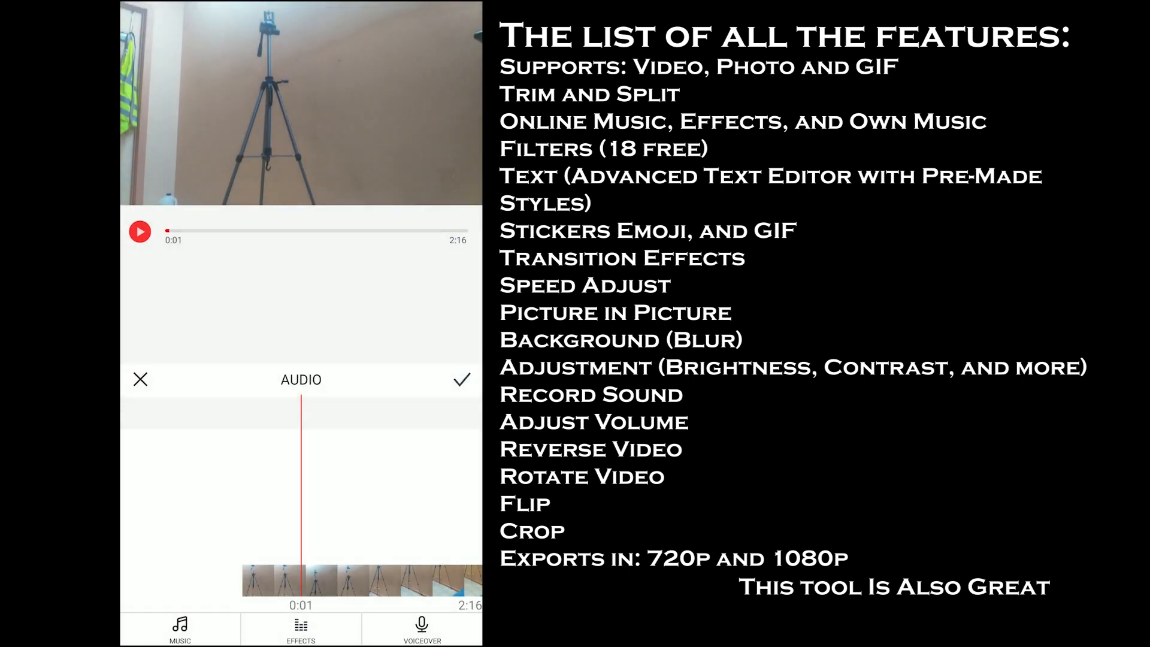
click(141, 379)
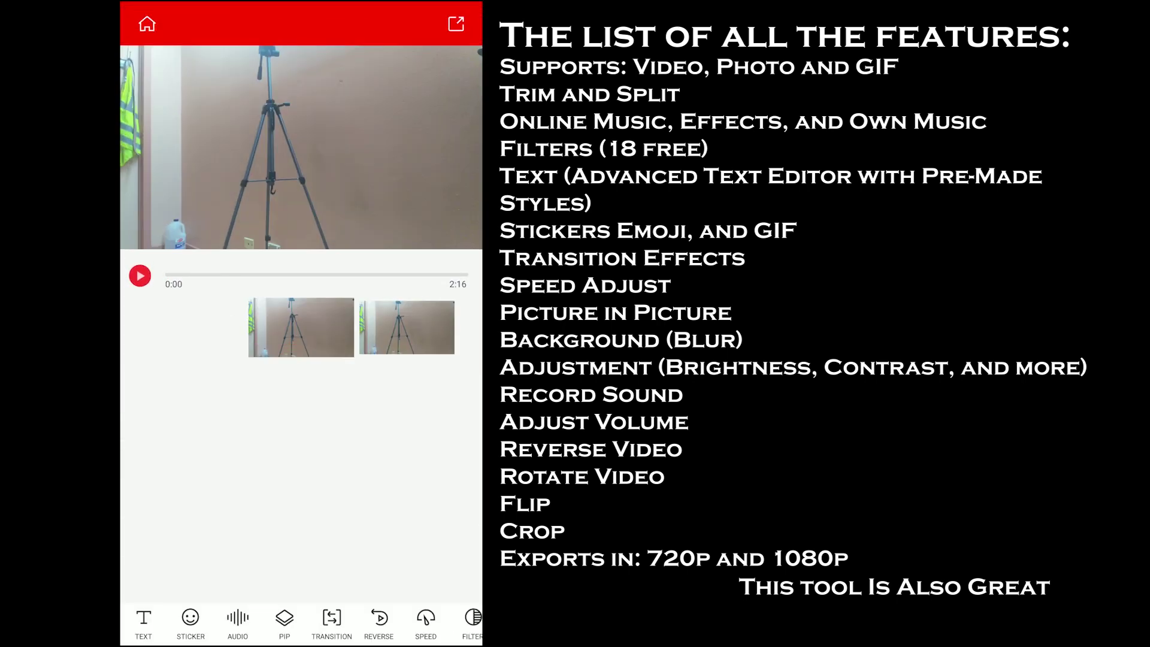
click(300, 326)
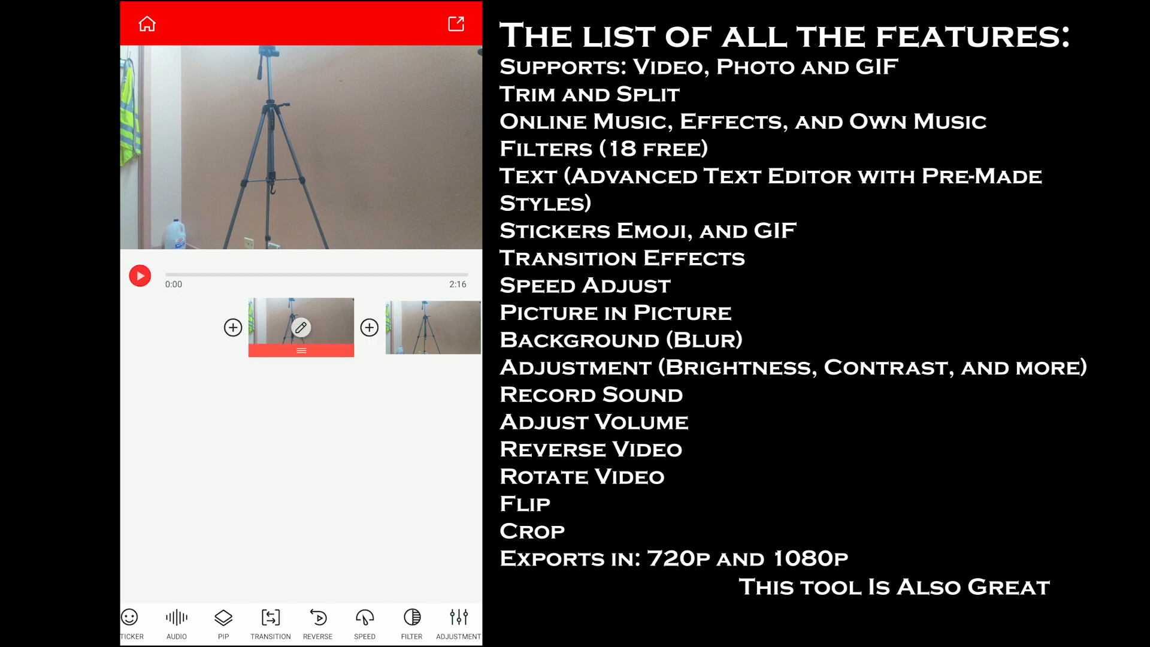
click(300, 327)
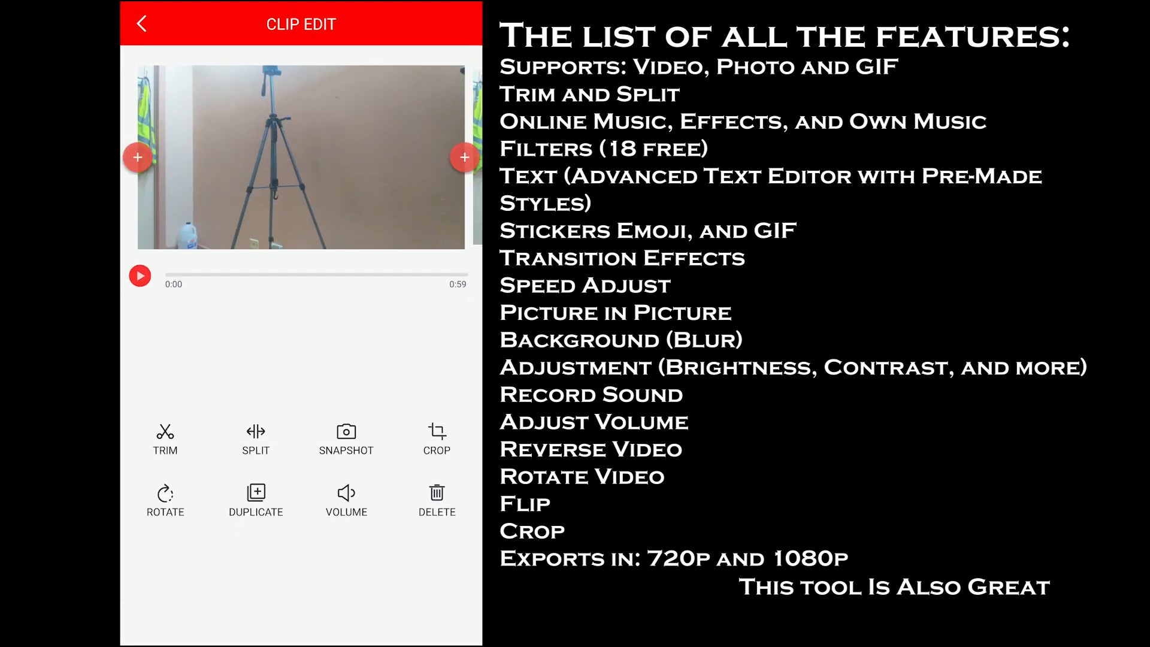
click(144, 23)
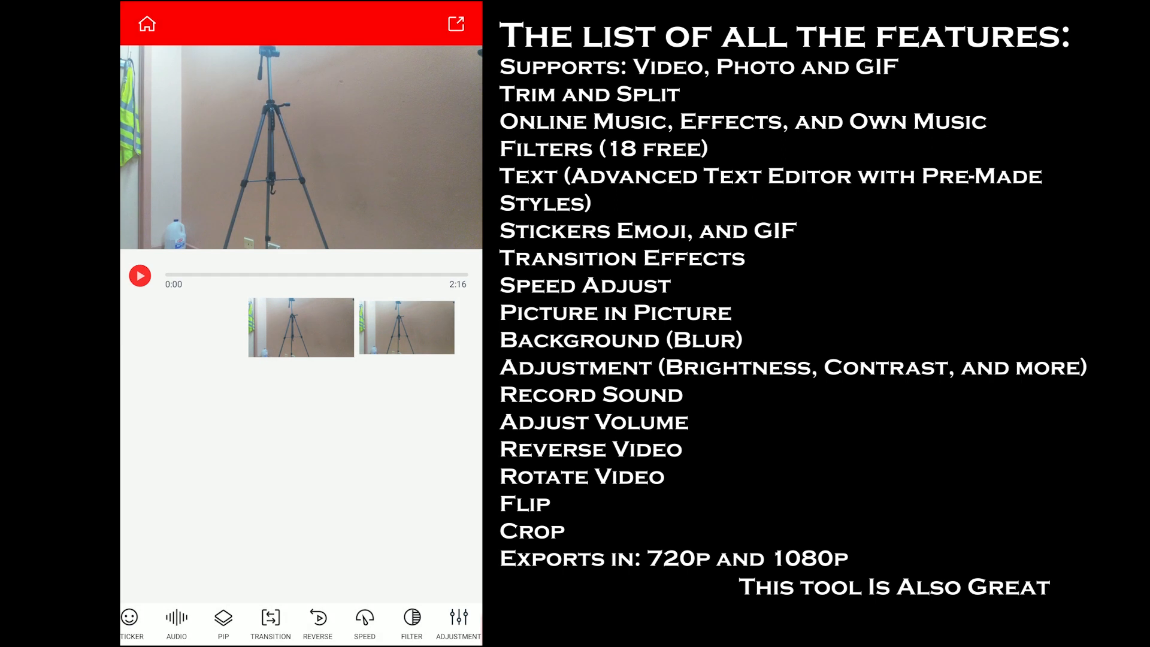
click(457, 620)
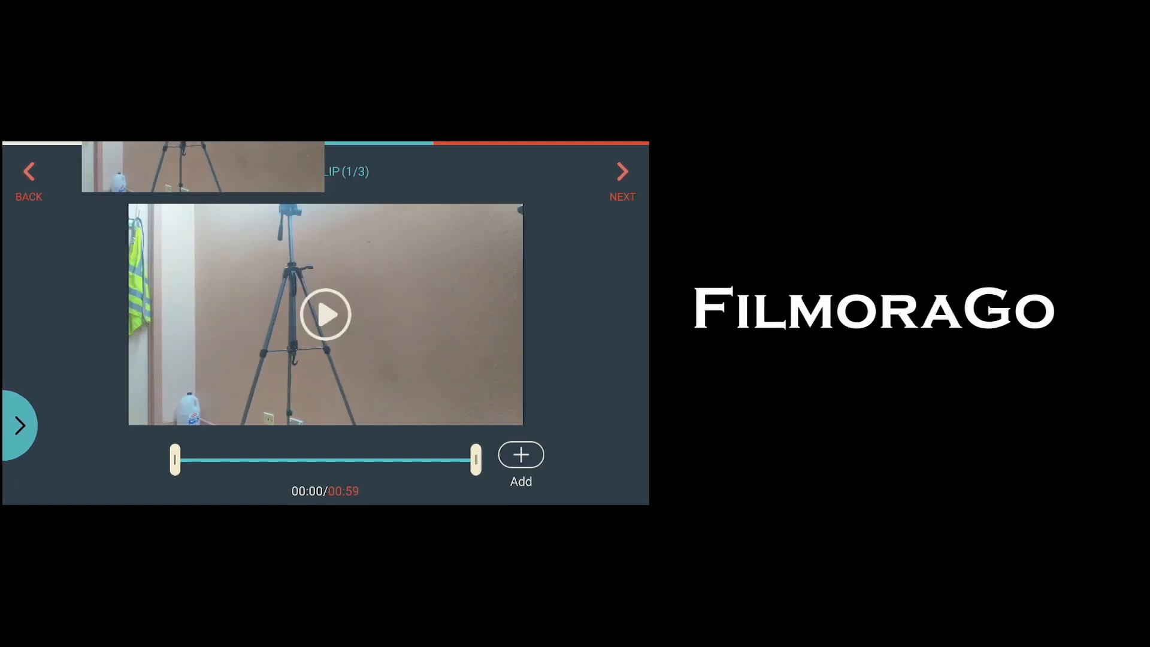
- Skip trimming, add the 80's theme, and switch the media picker to photos
click(325, 313)
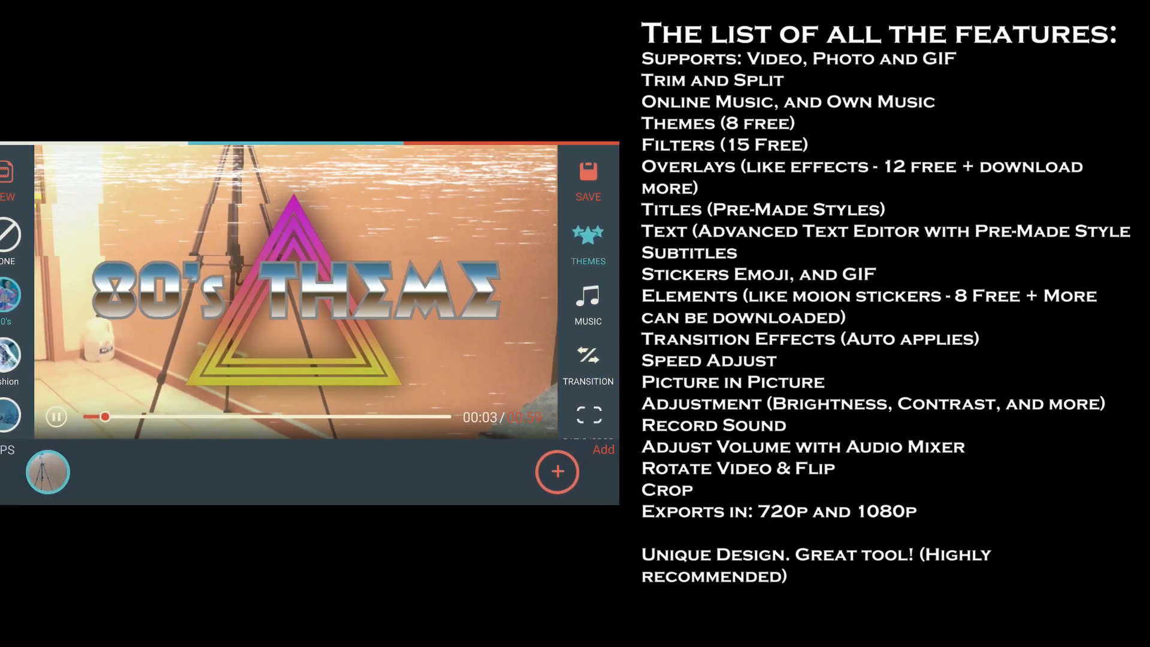
click(556, 472)
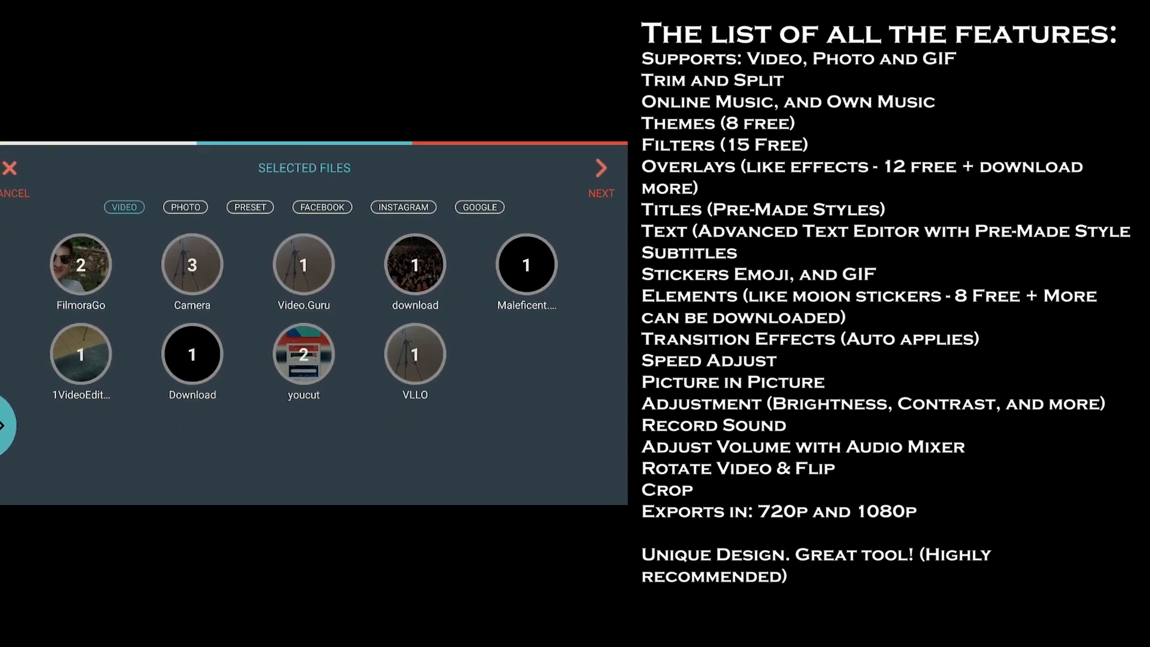
click(193, 207)
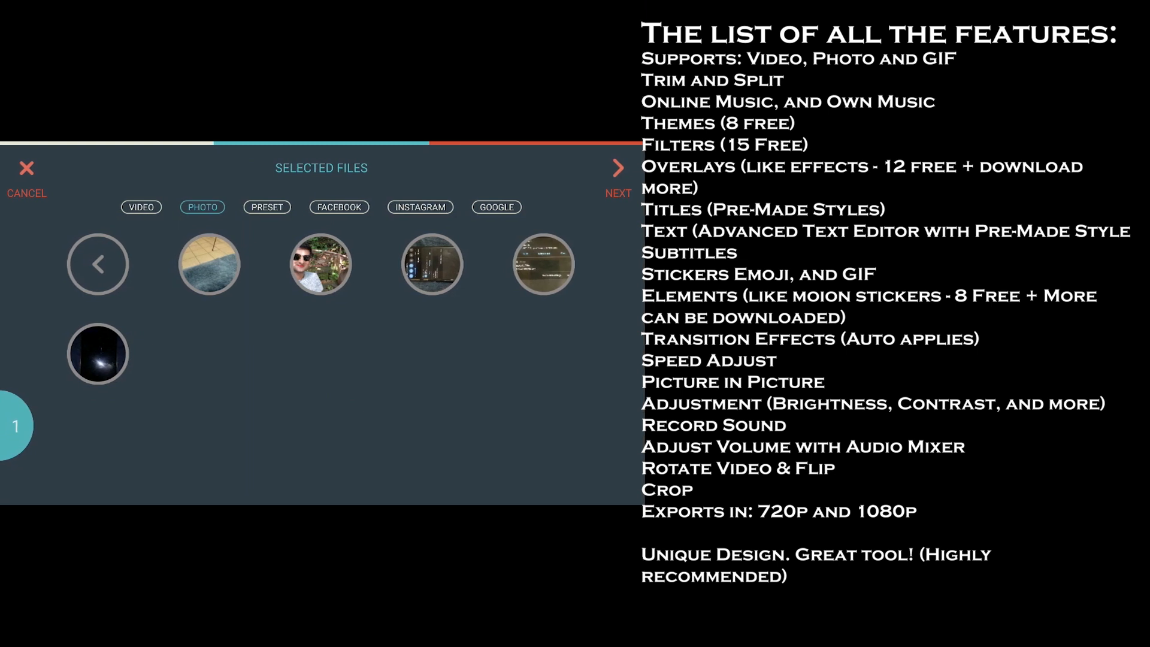
- Apply a chrome-lettered overlay effect to the first FilmoraGo clip
click(618, 176)
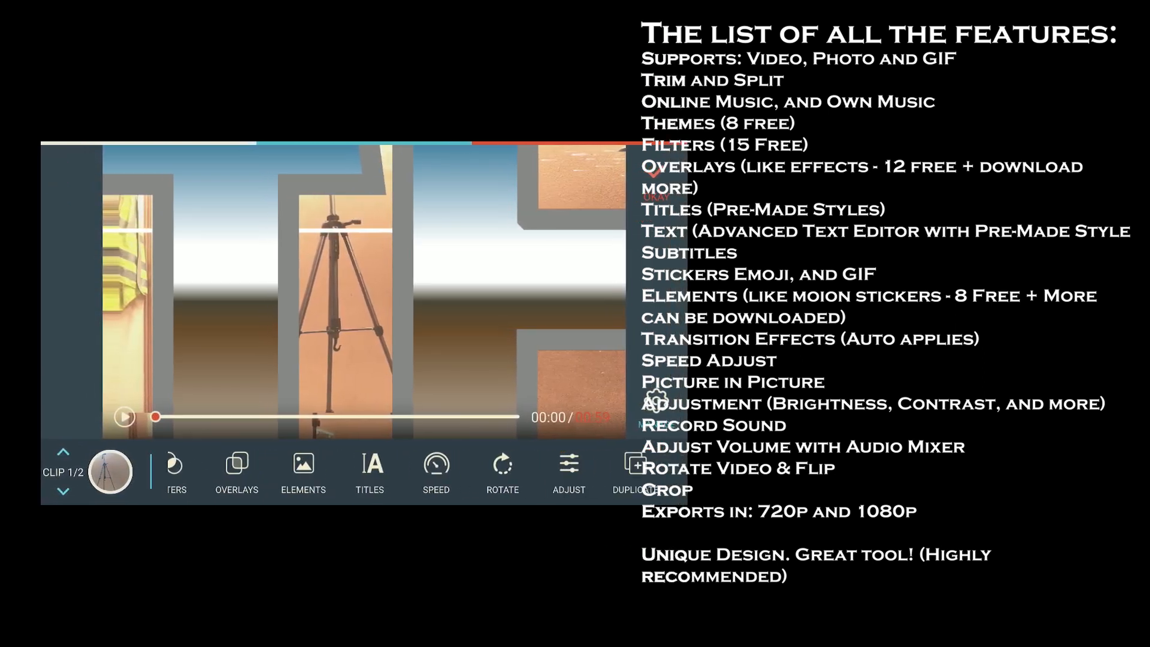
click(568, 473)
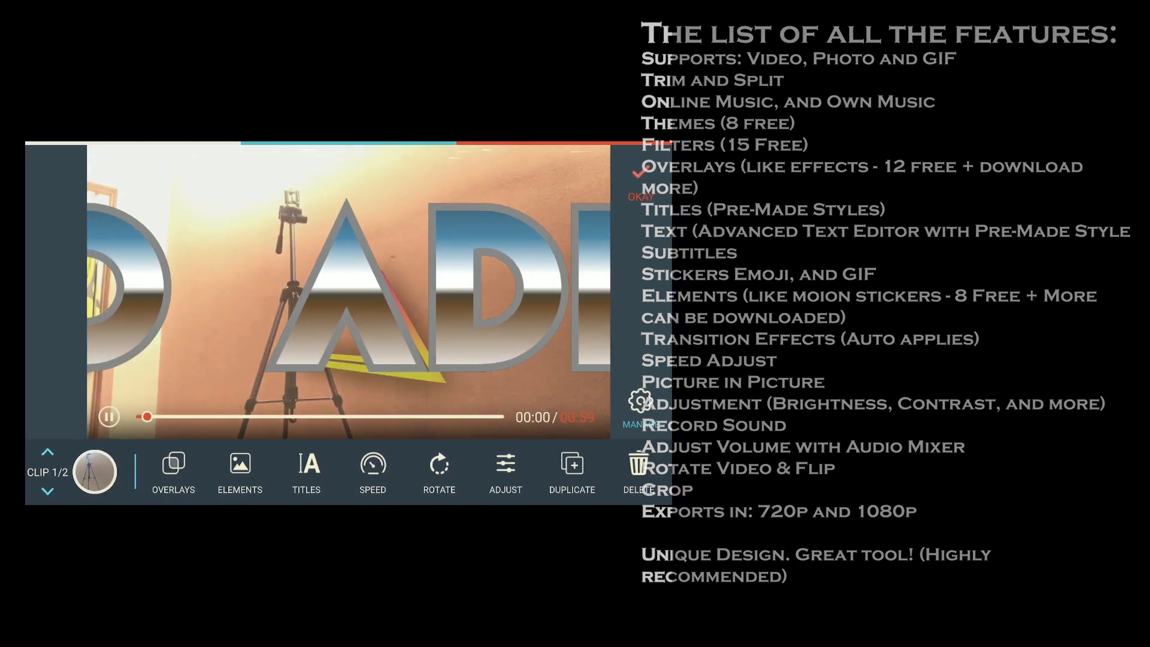
click(108, 416)
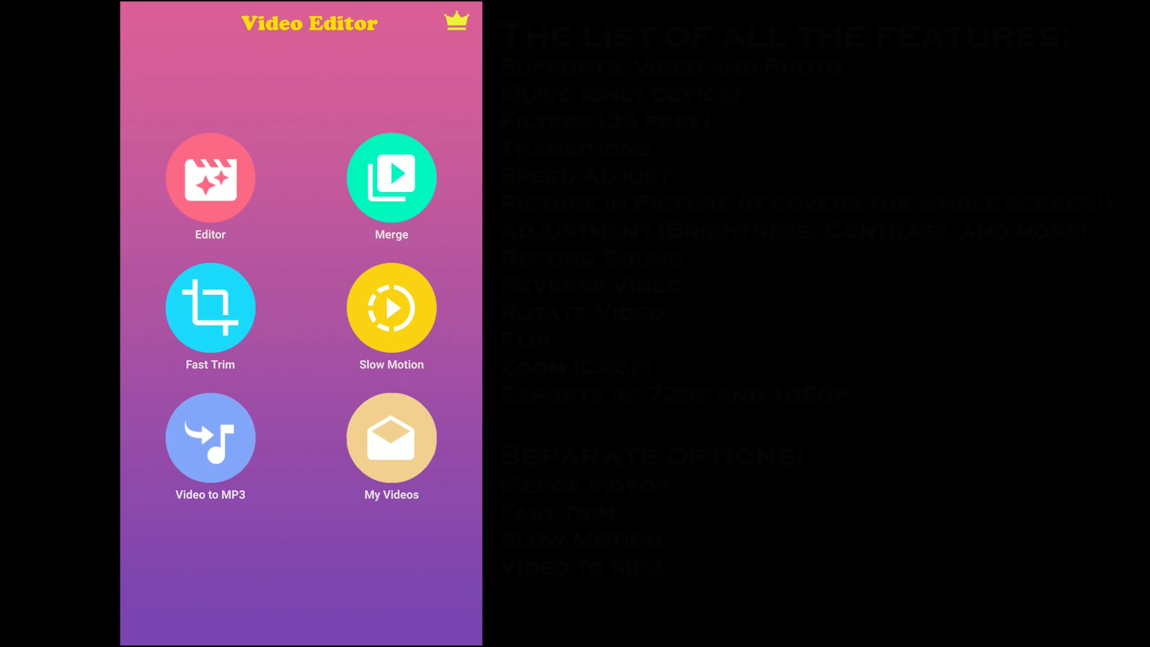
- Start a Video Editor project with the 00:59 Camera clip and preview it
click(209, 176)
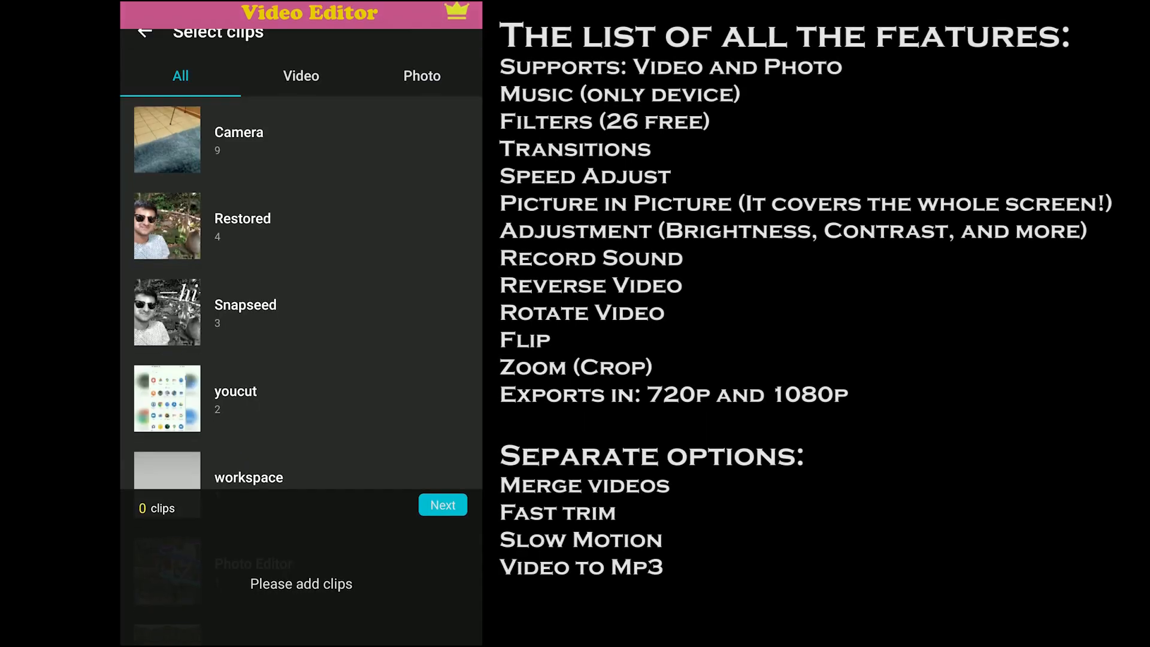
click(238, 140)
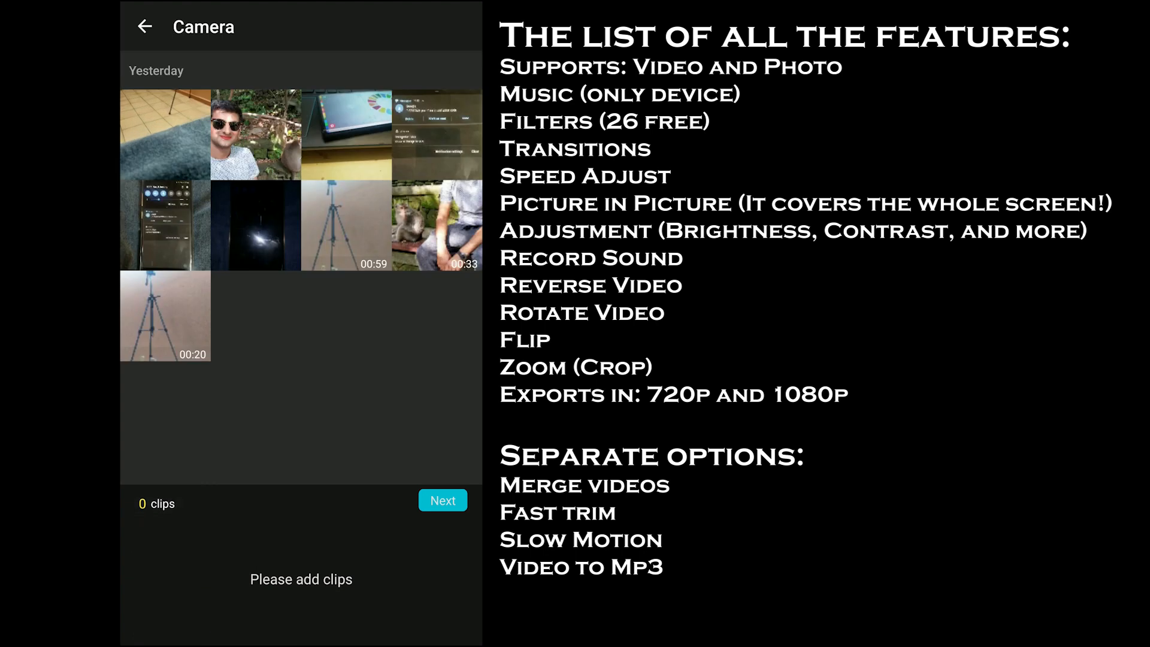
click(346, 223)
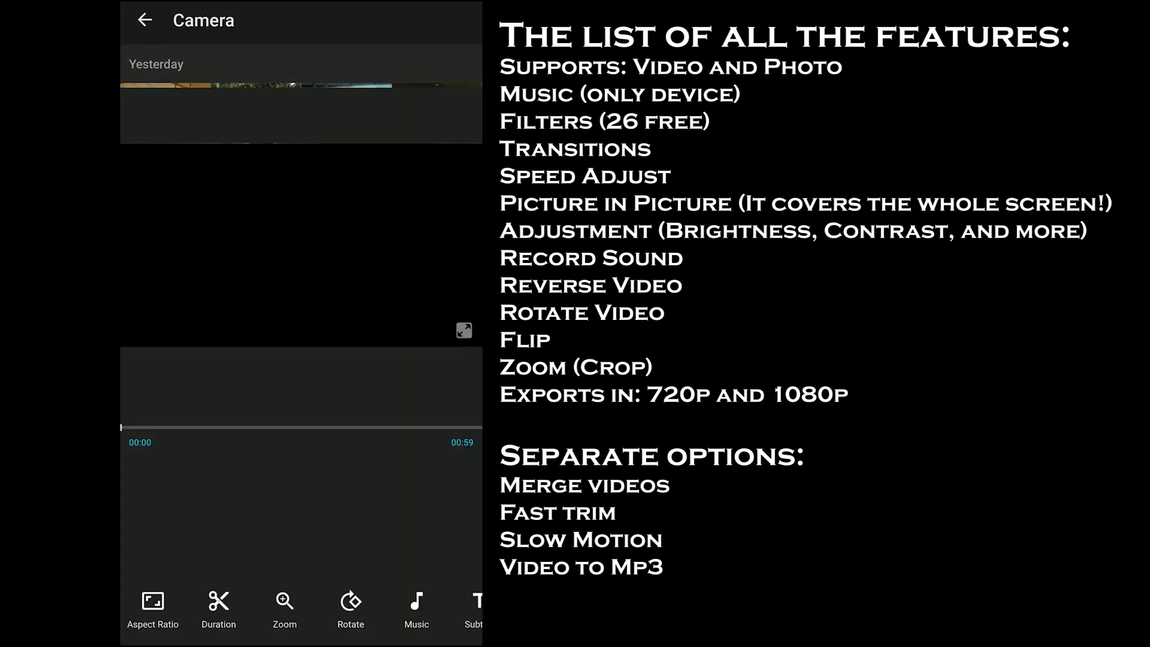
click(257, 102)
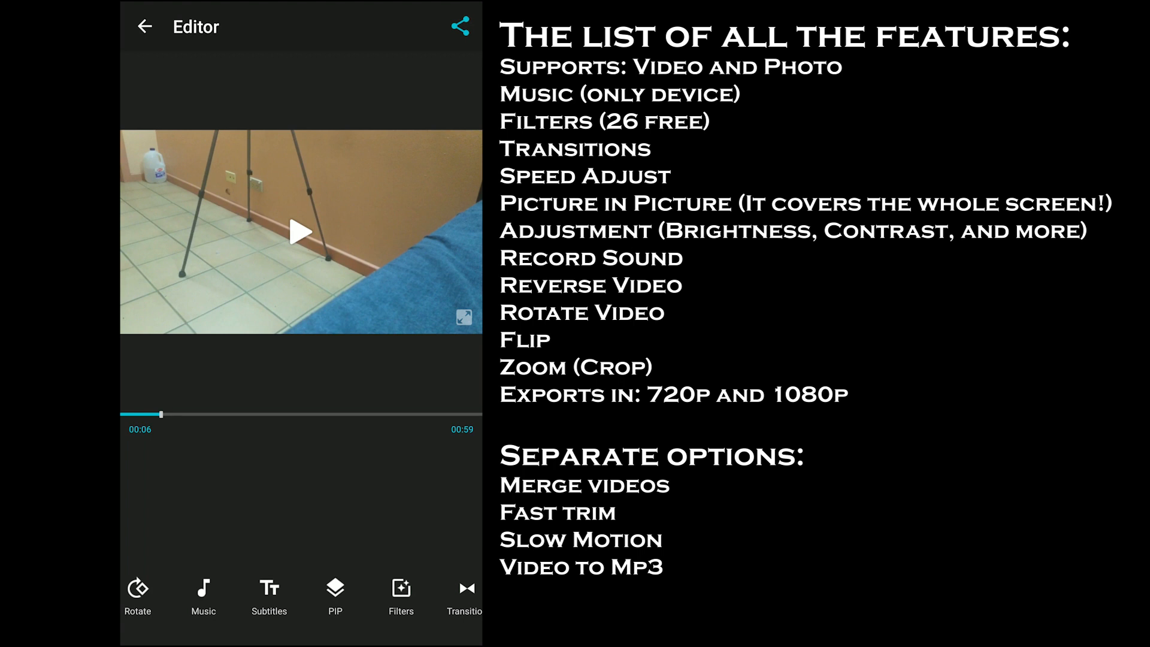
click(300, 231)
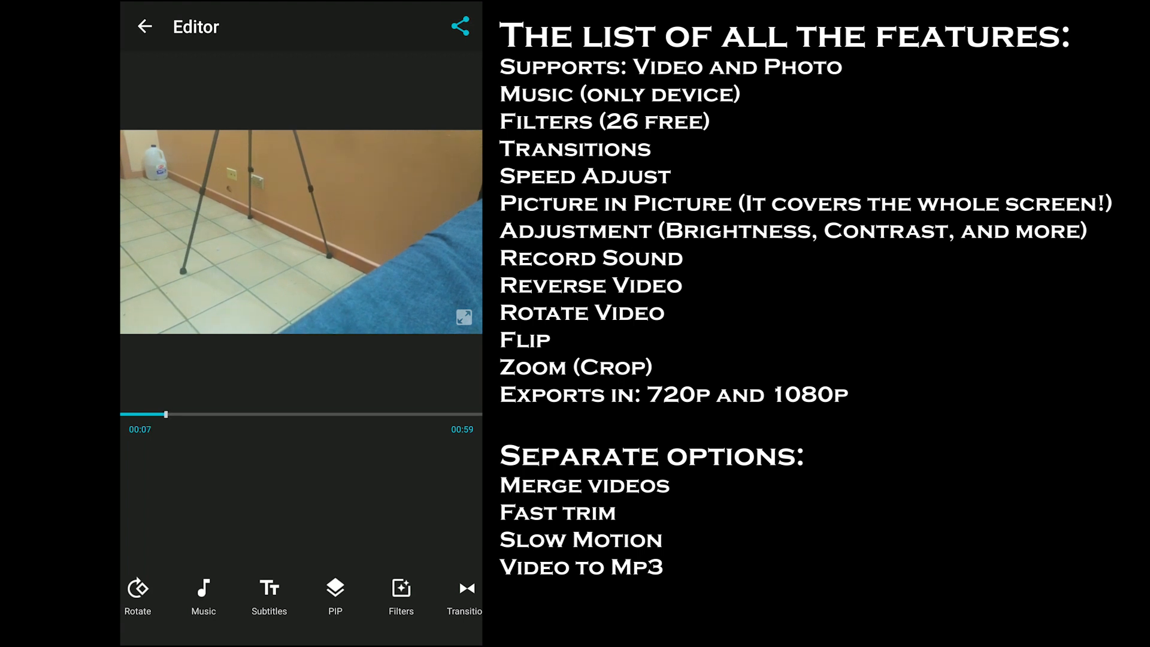
click(334, 594)
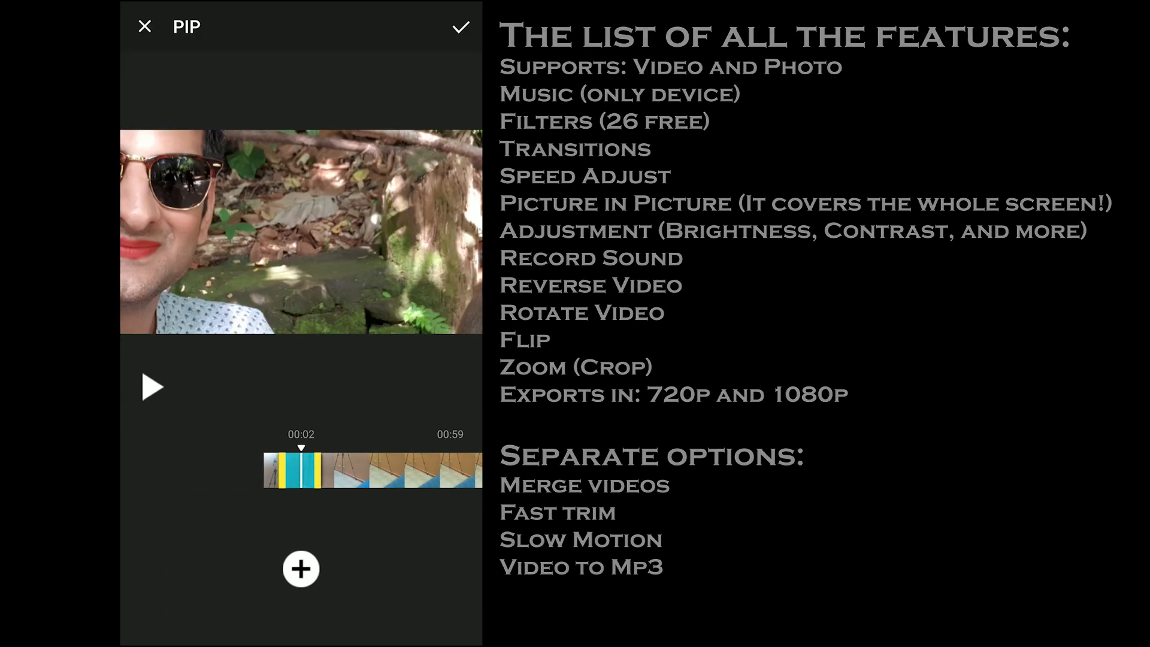
- Keep the PIP video, view 480P/720P export options, and apply the Pink filter
click(145, 26)
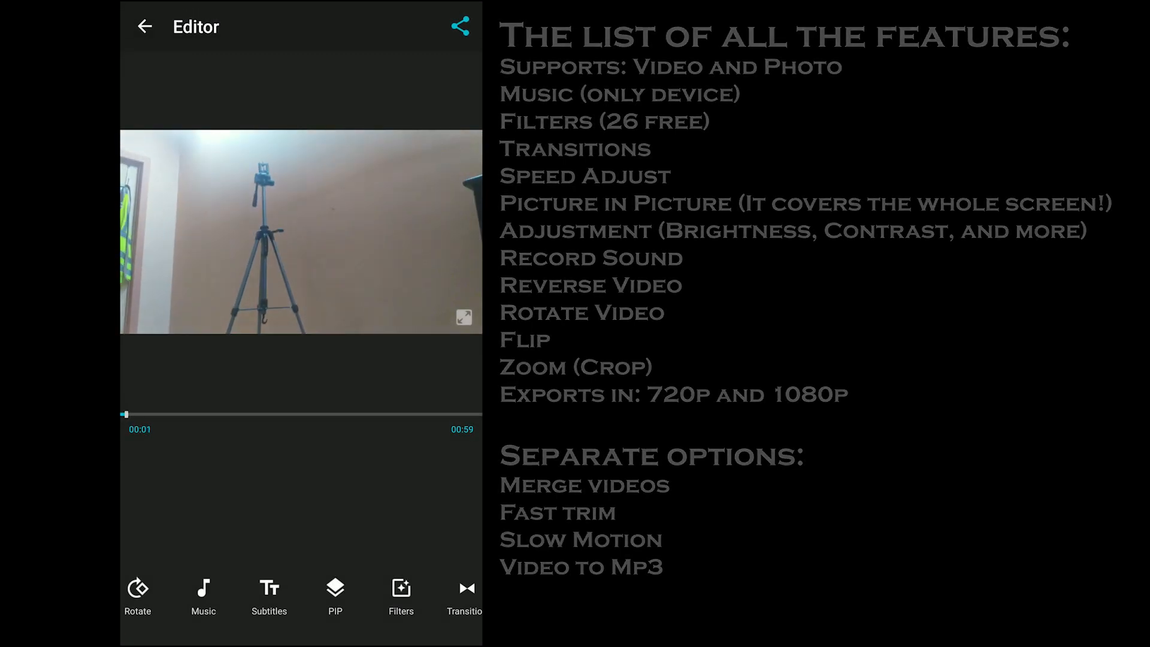
click(460, 27)
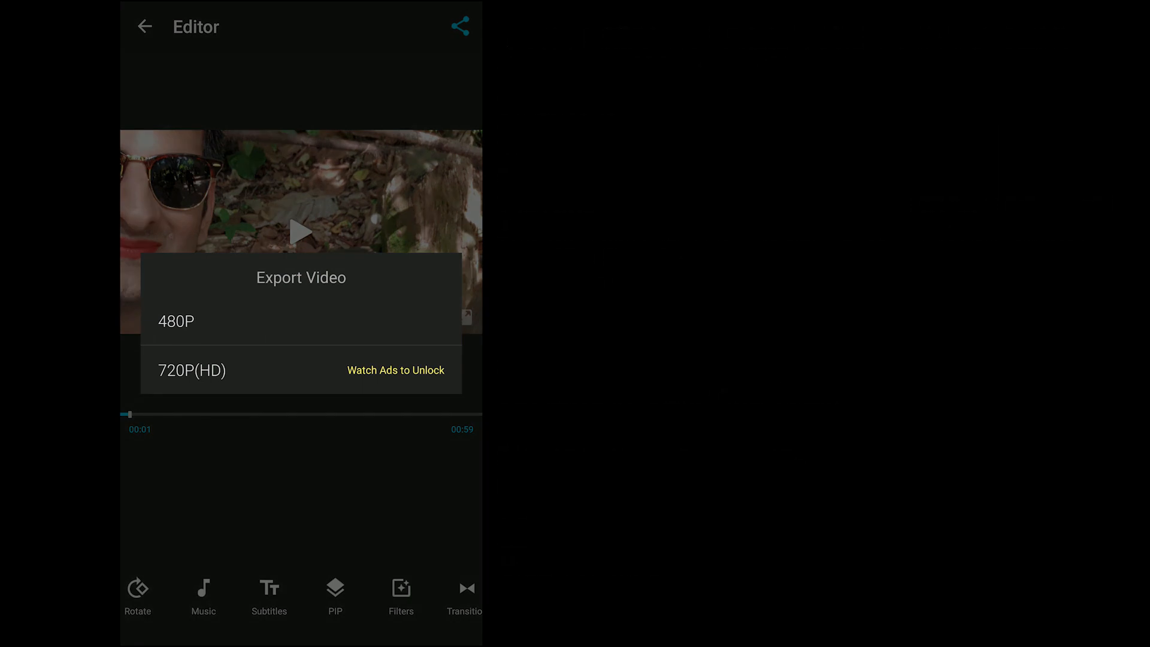
click(401, 594)
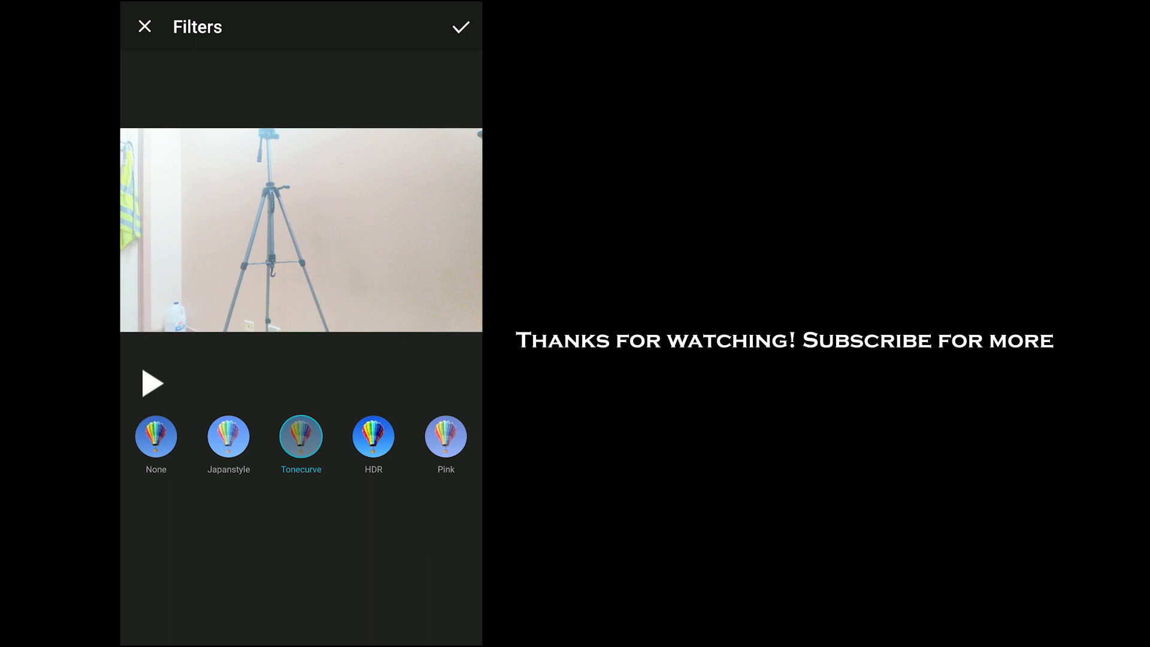
click(445, 437)
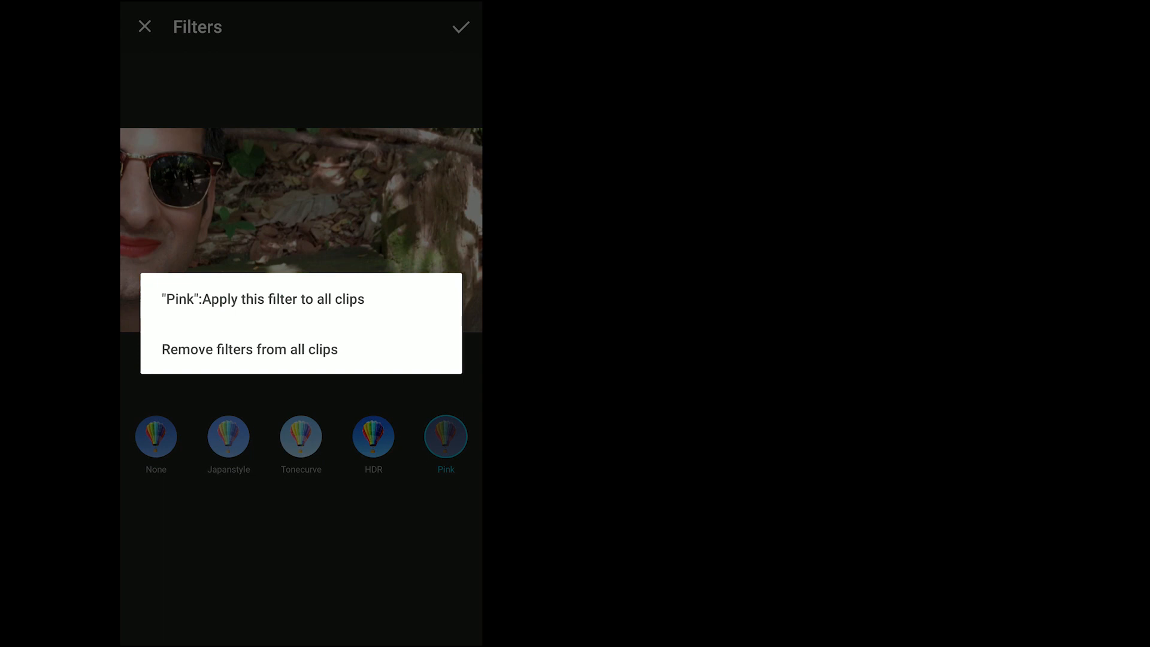